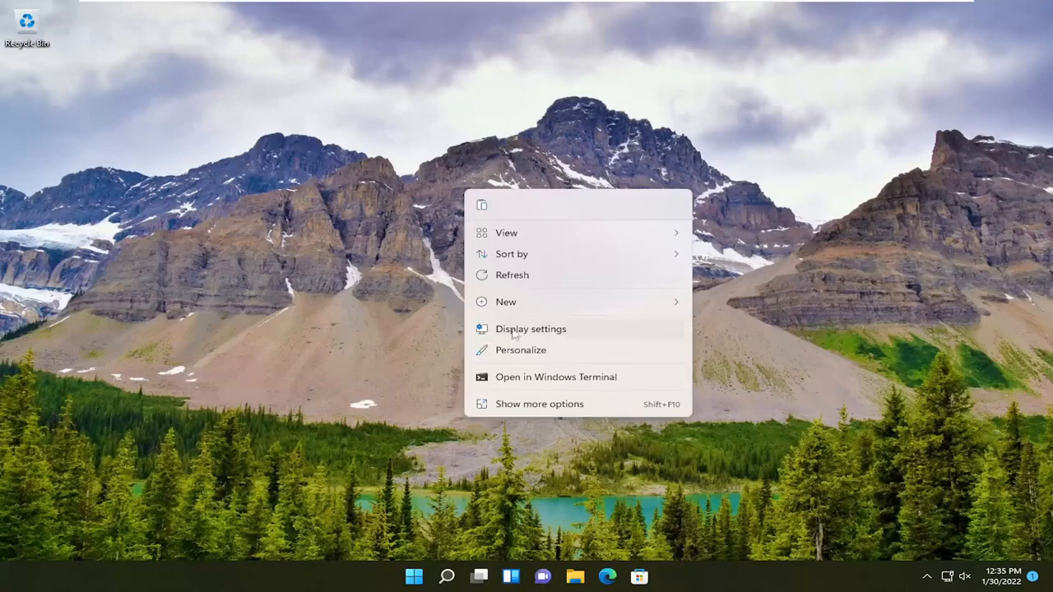
# Open Display settings from the desktop's right-click menu
pyautogui.click(531, 329)
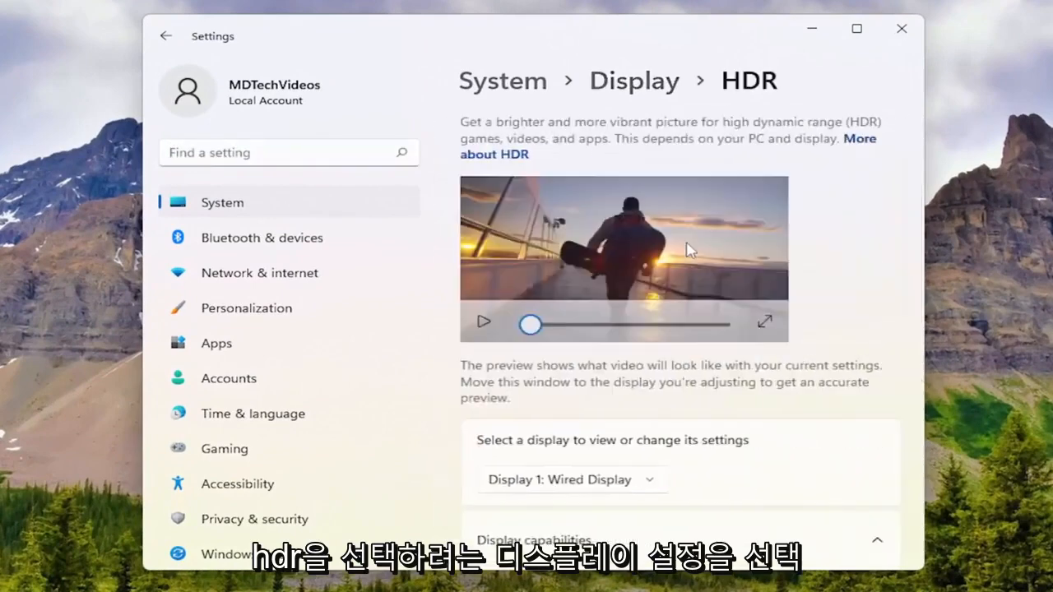
# Scroll to the HDR Display capabilities, showing HDR video and Use HDR as Not supported
pyautogui.scroll(-3)
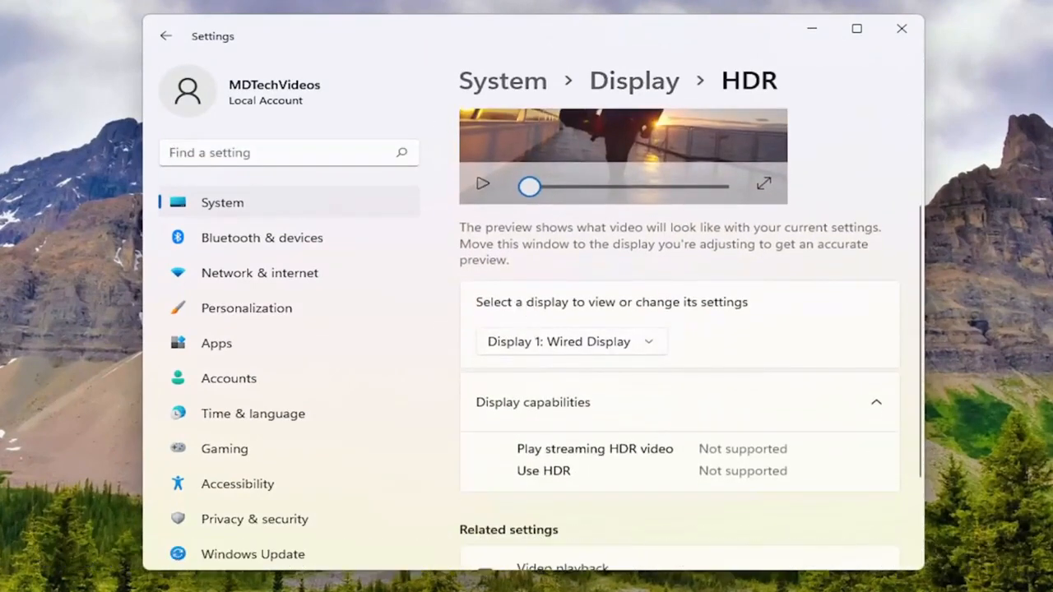
pyautogui.click(571, 341)
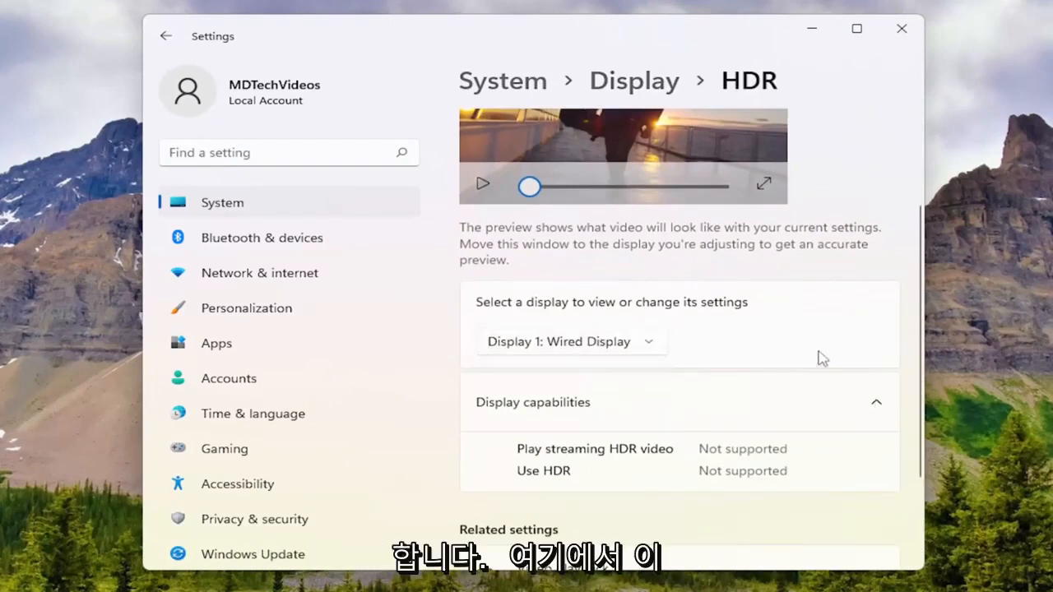
pyautogui.moveTo(676, 436)
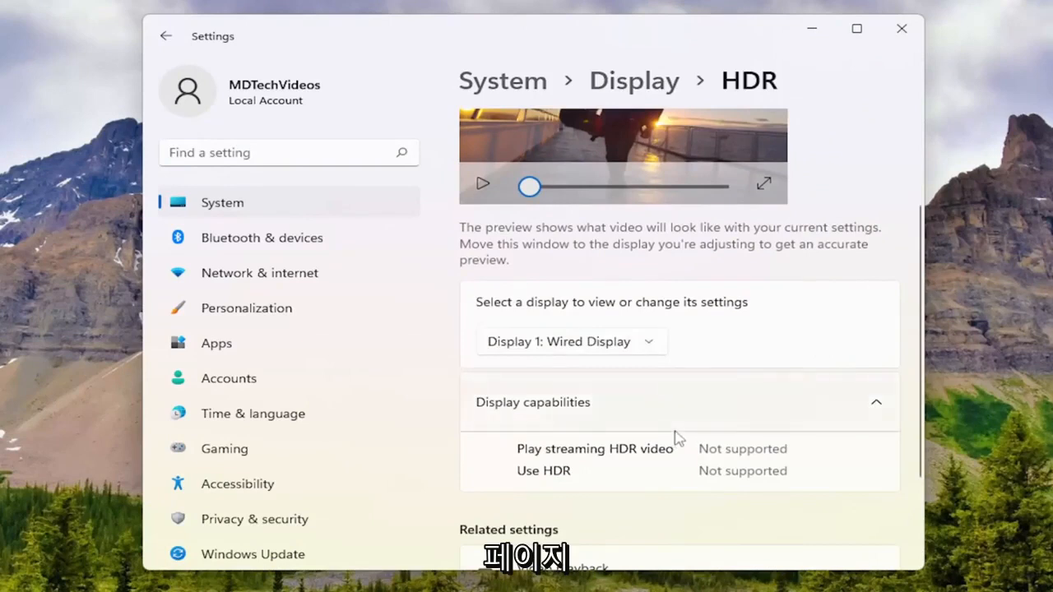
pyautogui.scroll(-3)
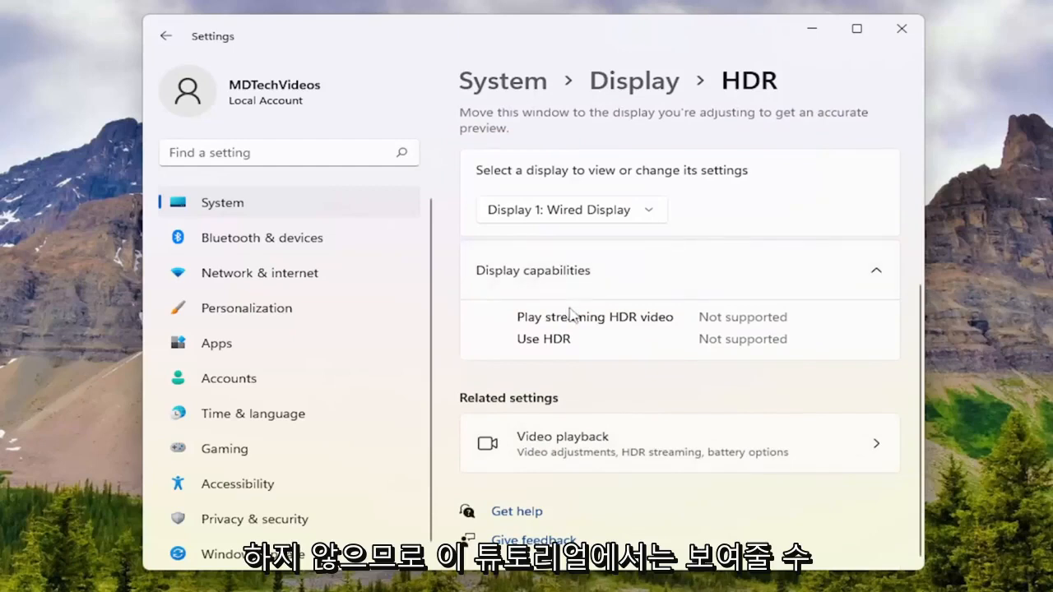
pyautogui.moveTo(645, 371)
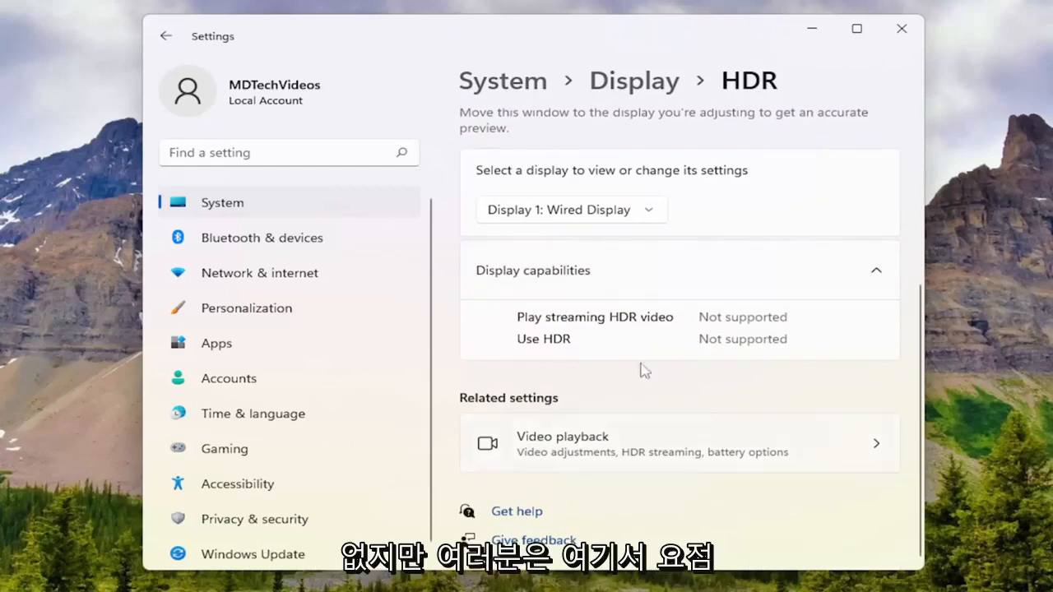